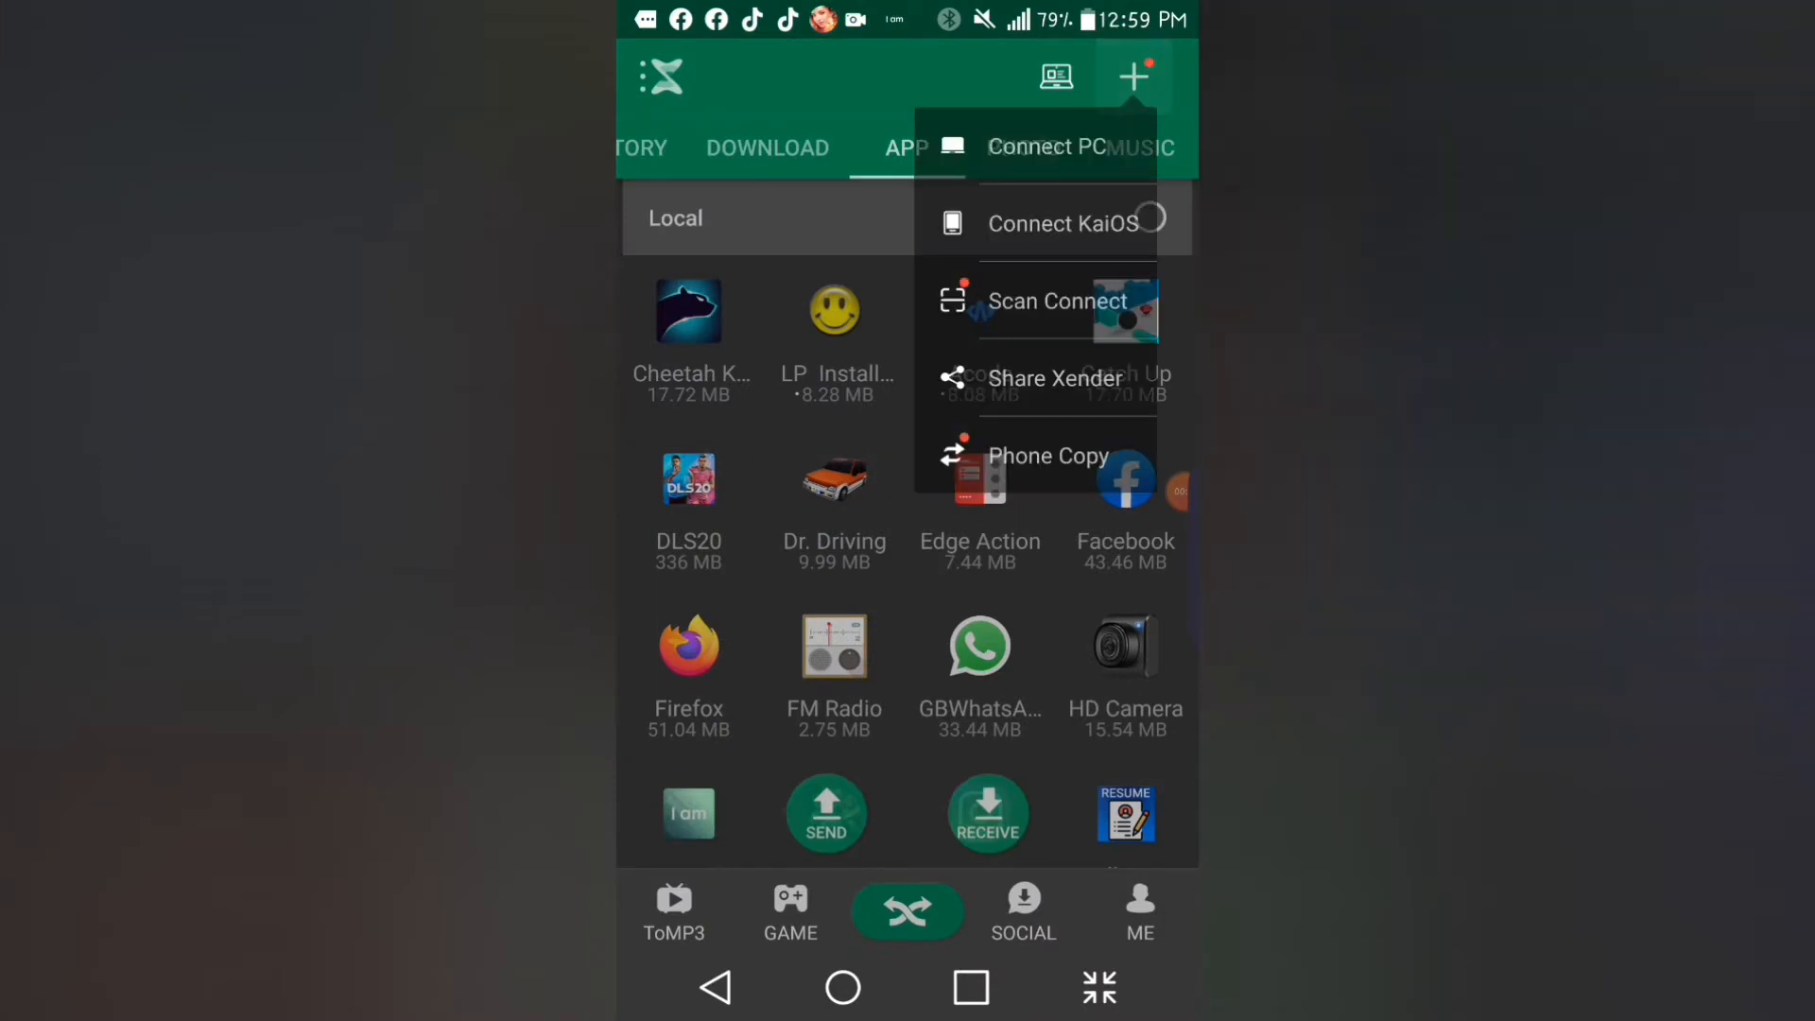
- View Xender's Connect PC instructions, then bring up the phone's recent apps
click(1048, 148)
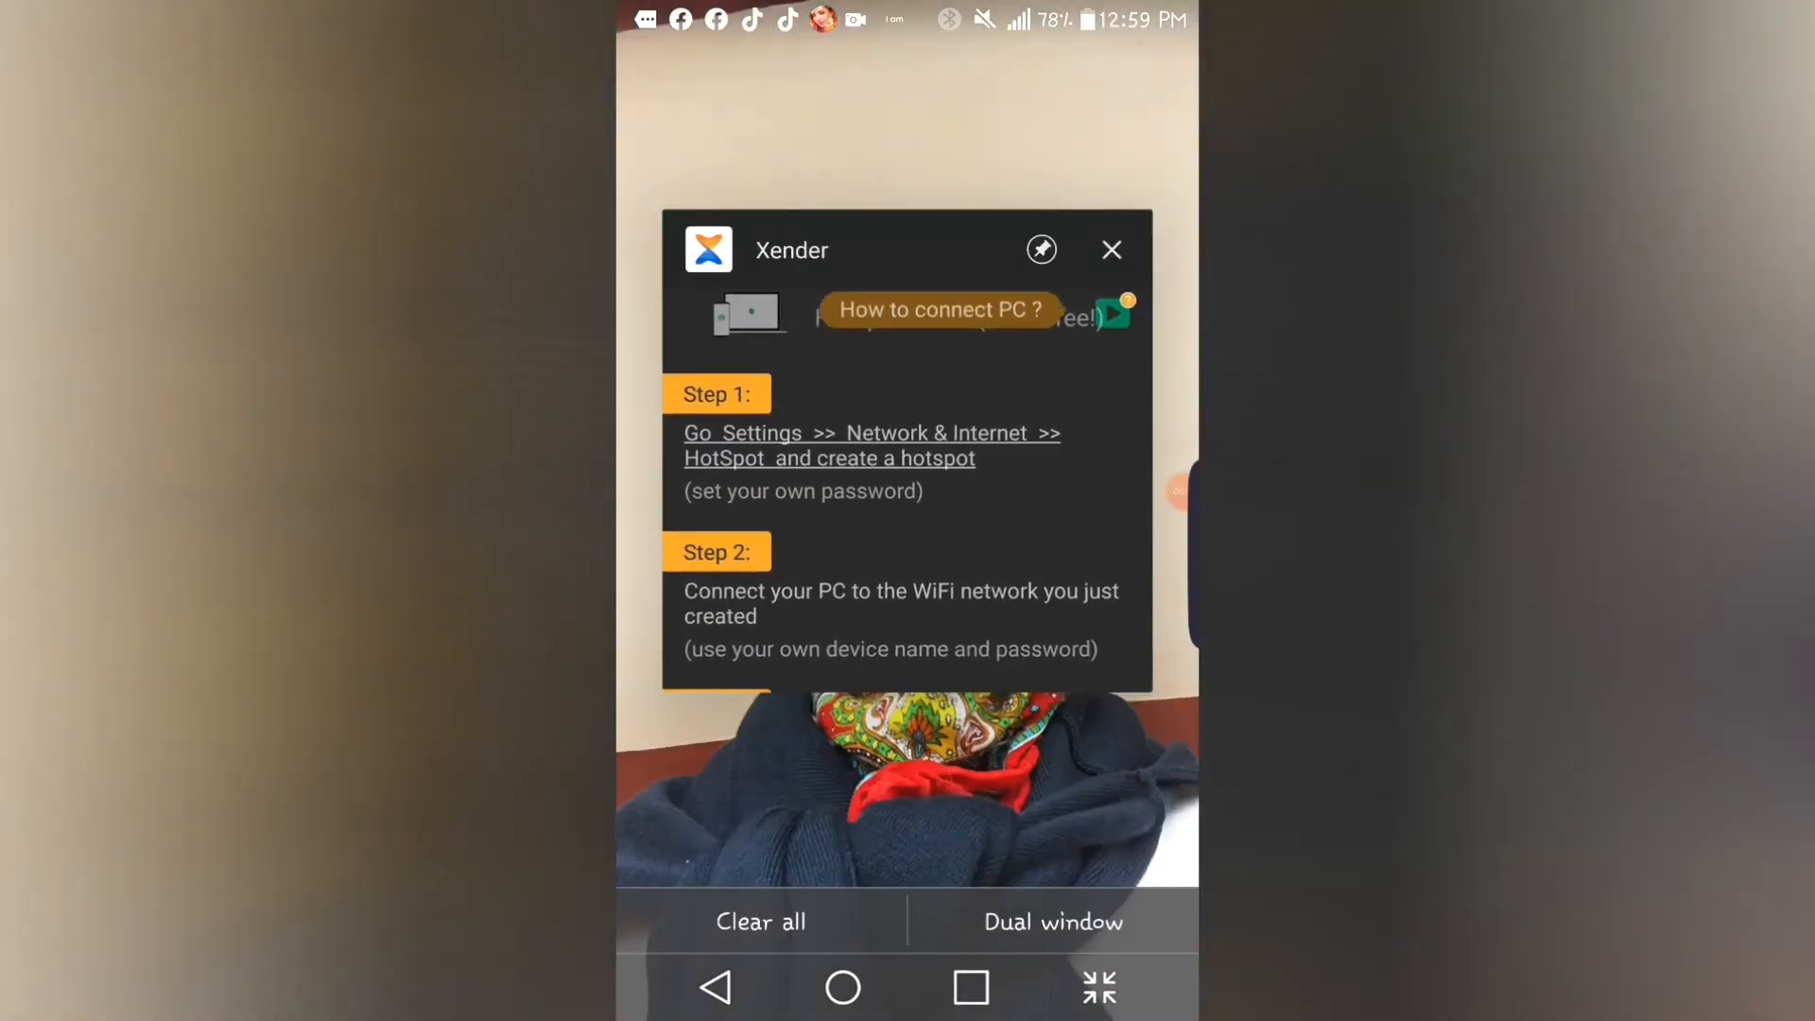
click(1111, 250)
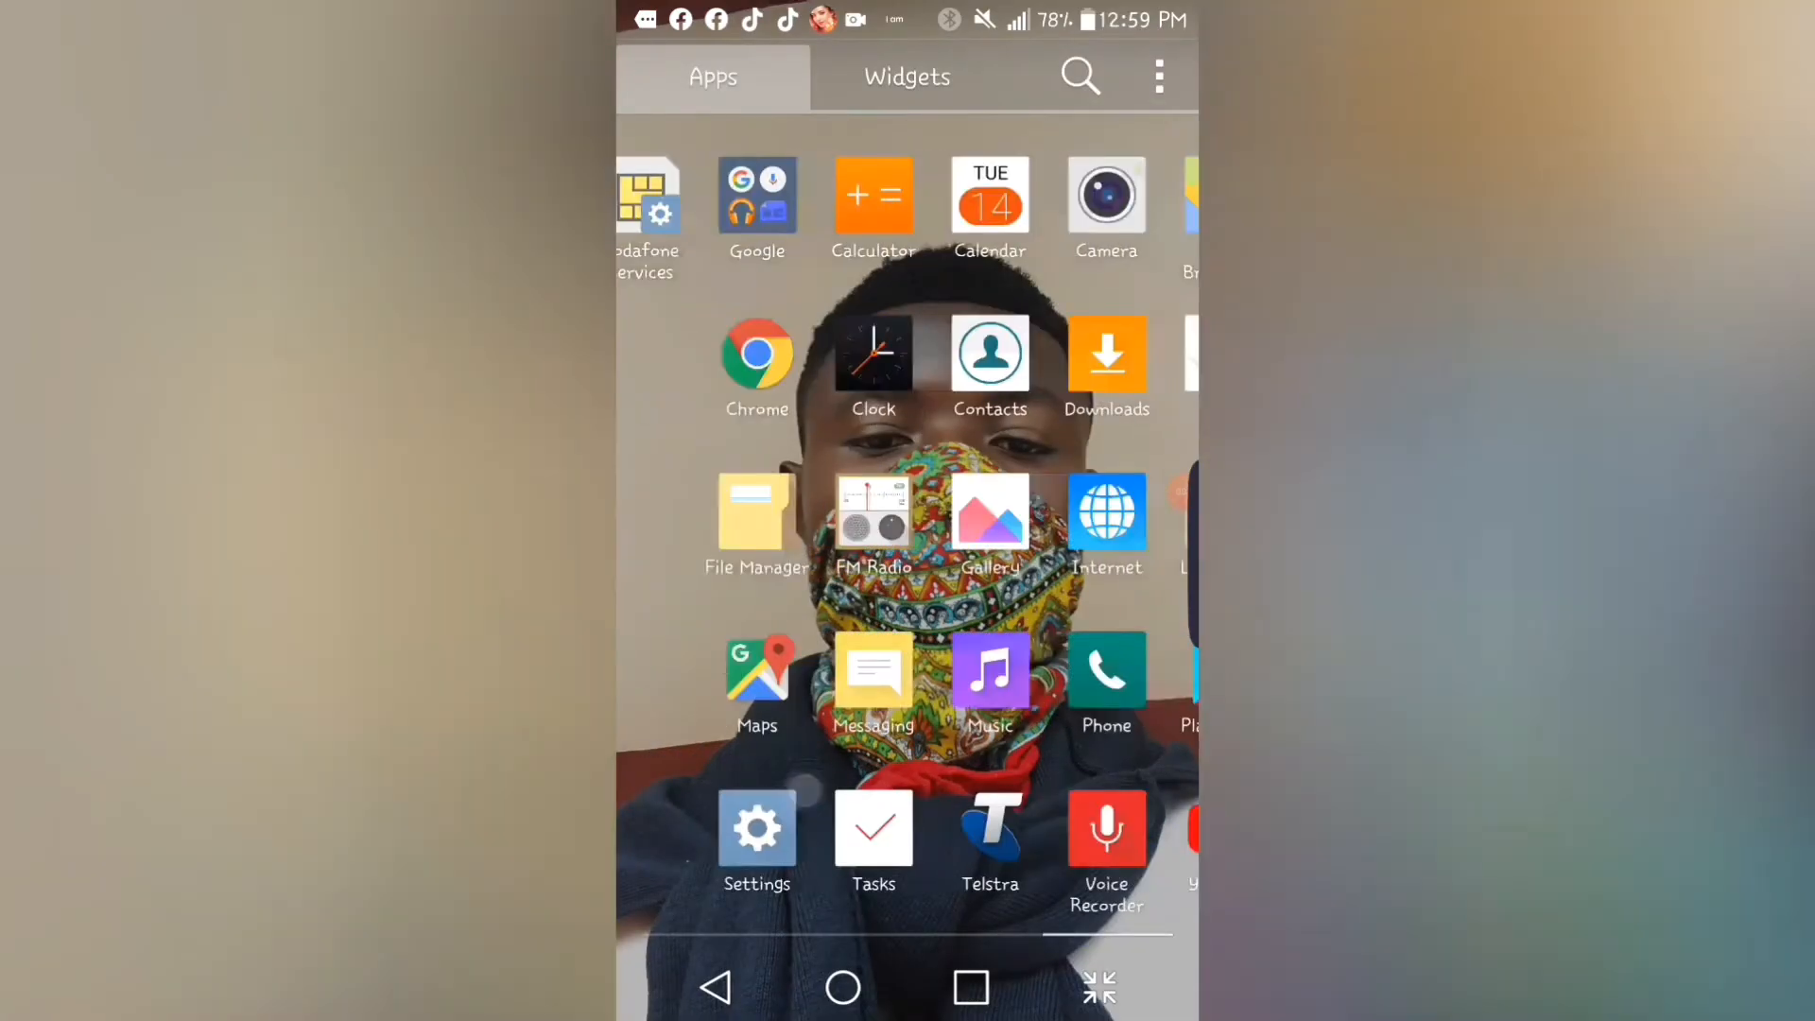
- Launch the phone's Settings app from the app drawer to reach the hotspot options
click(756, 828)
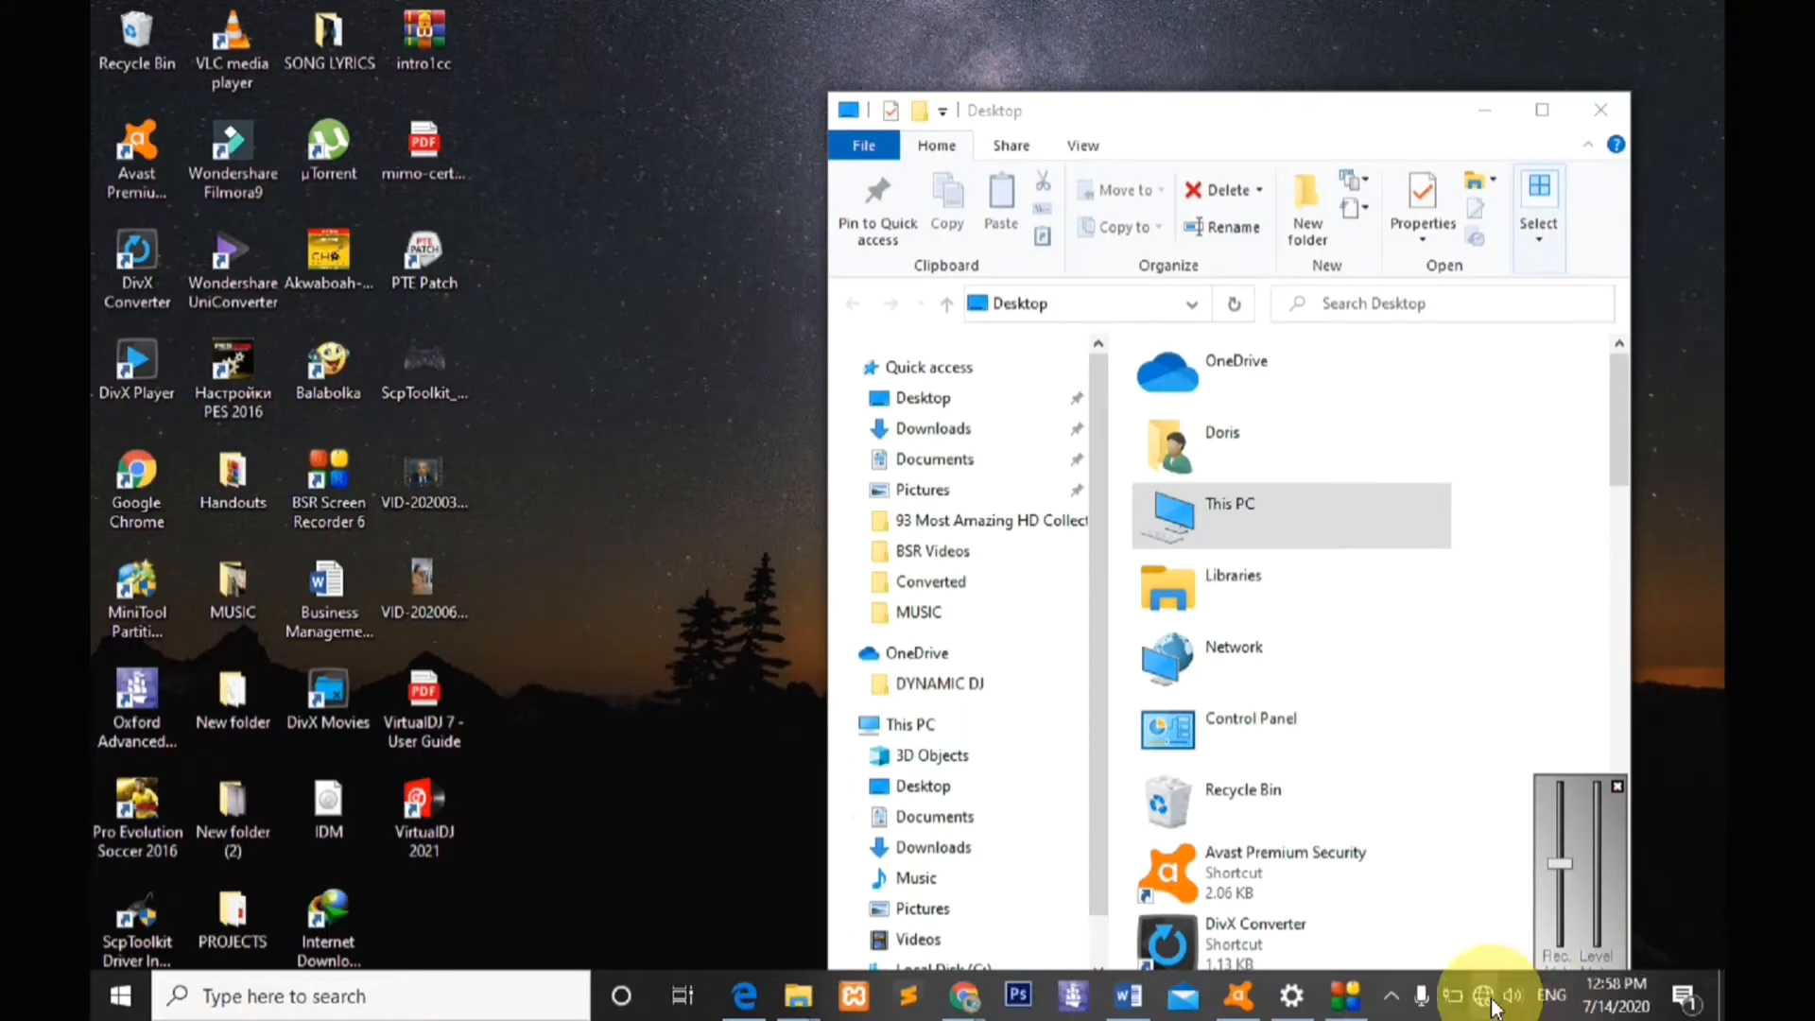
- Connect the PC to the open 'Trojan horse' Wi-Fi network from the taskbar flyout
click(1483, 993)
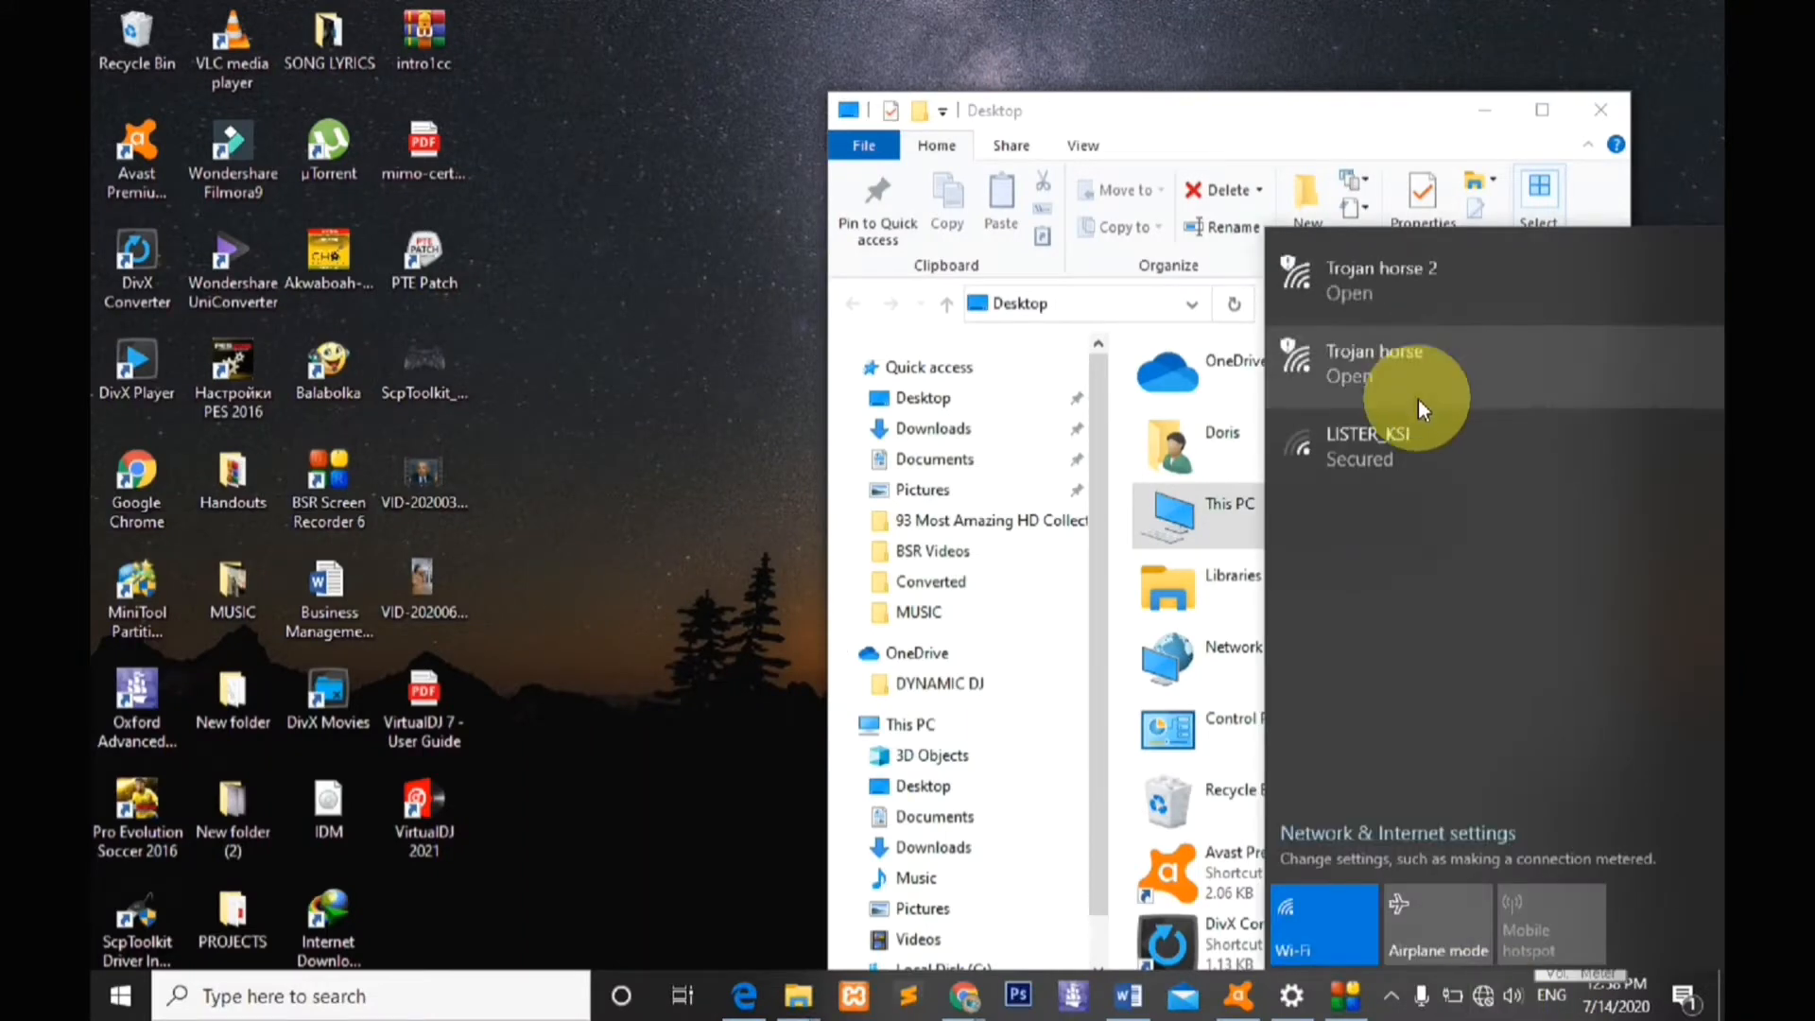
click(1380, 280)
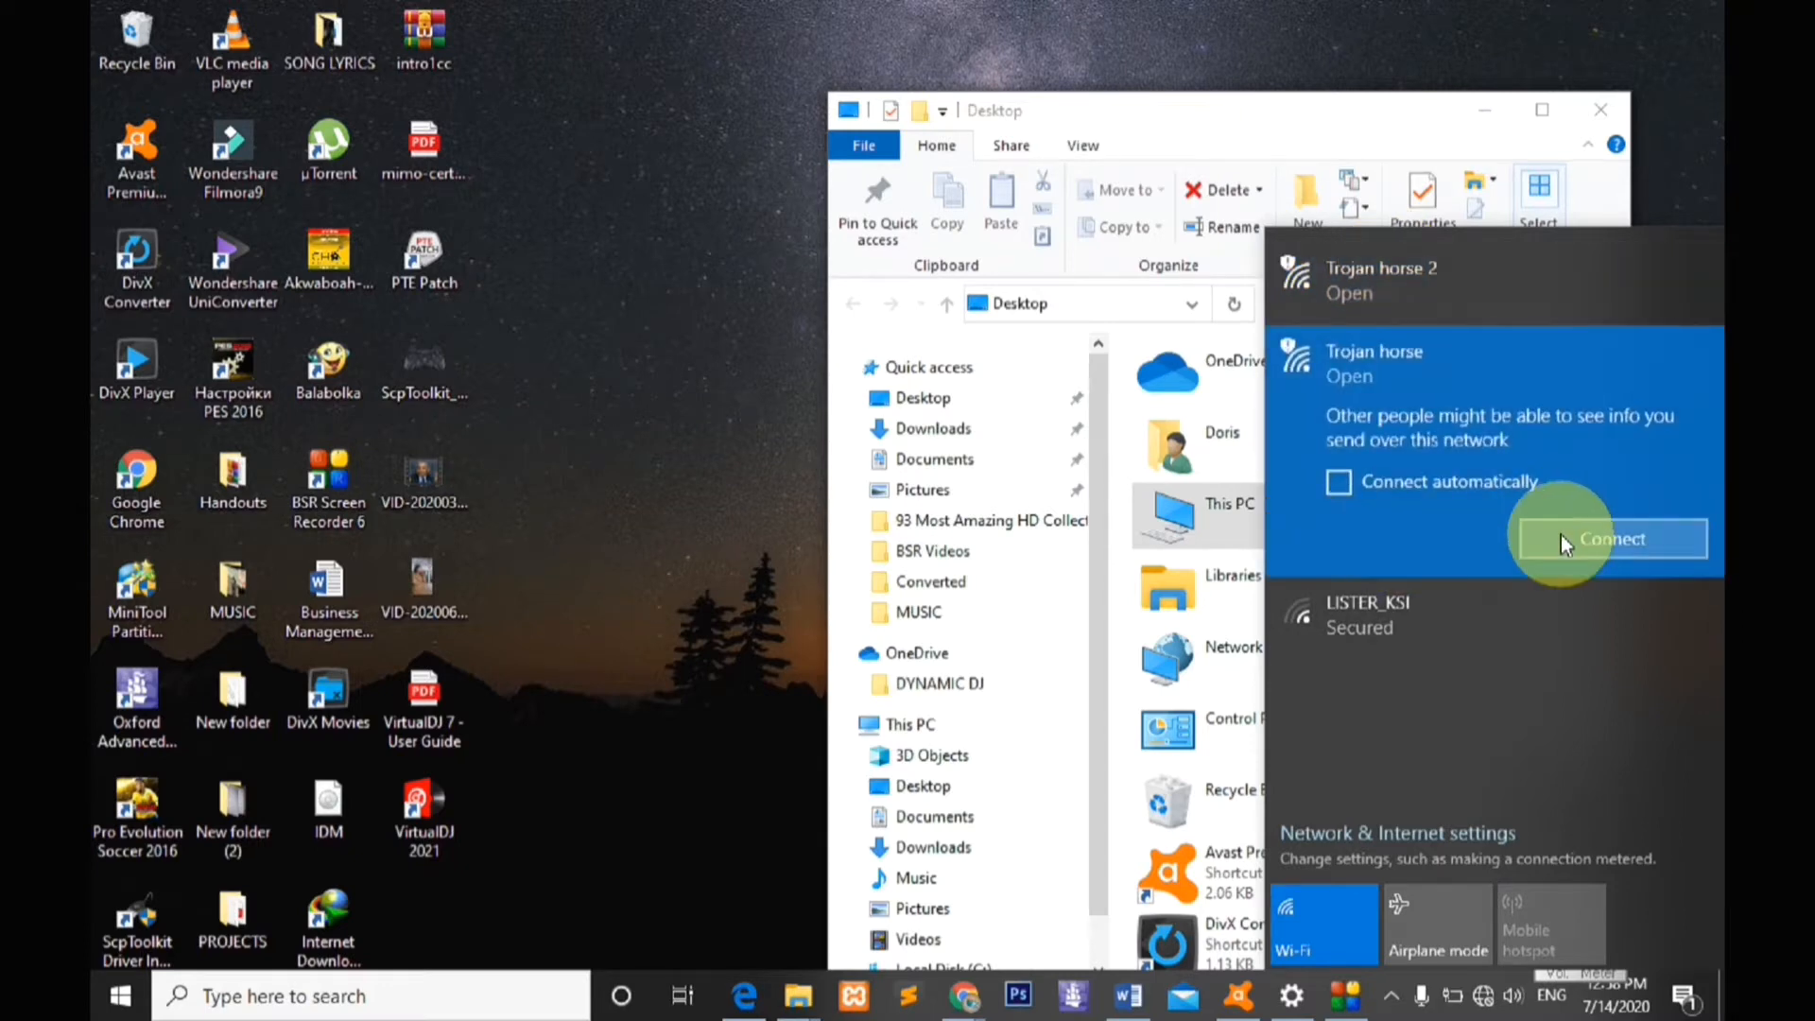
click(1611, 539)
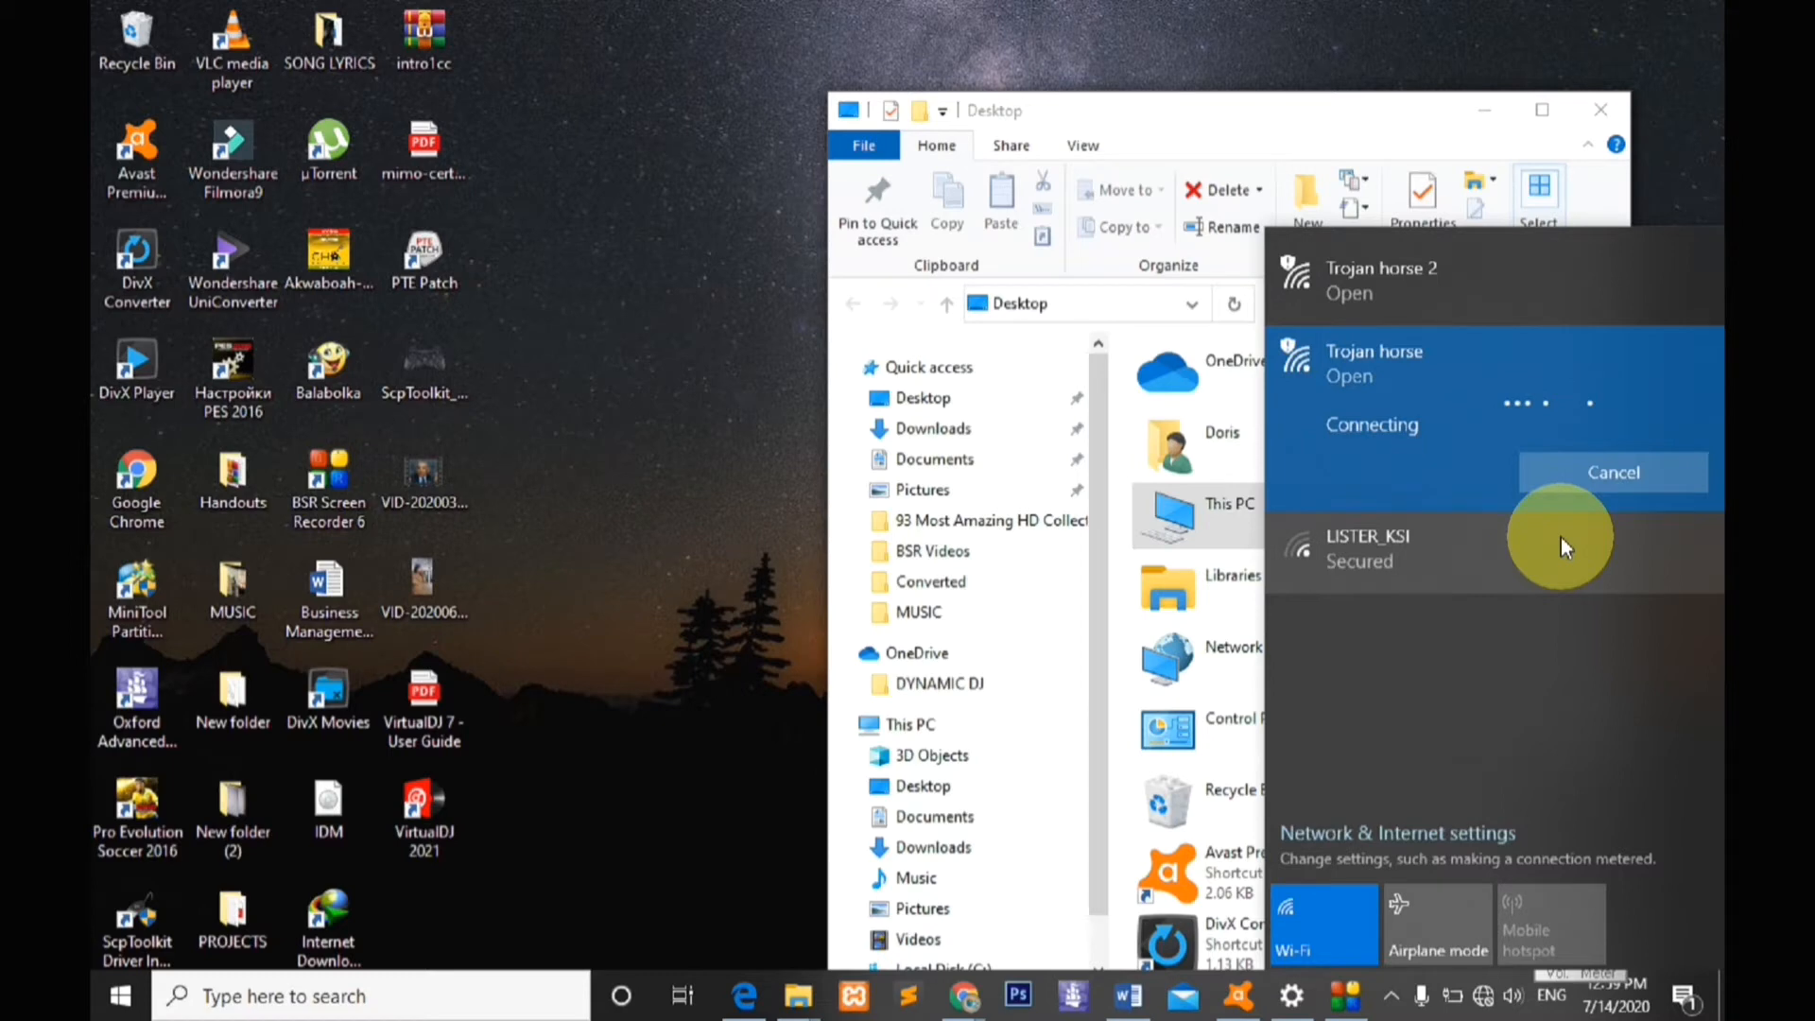
mouse_move(1554, 726)
text(192.168.43.1:33455)
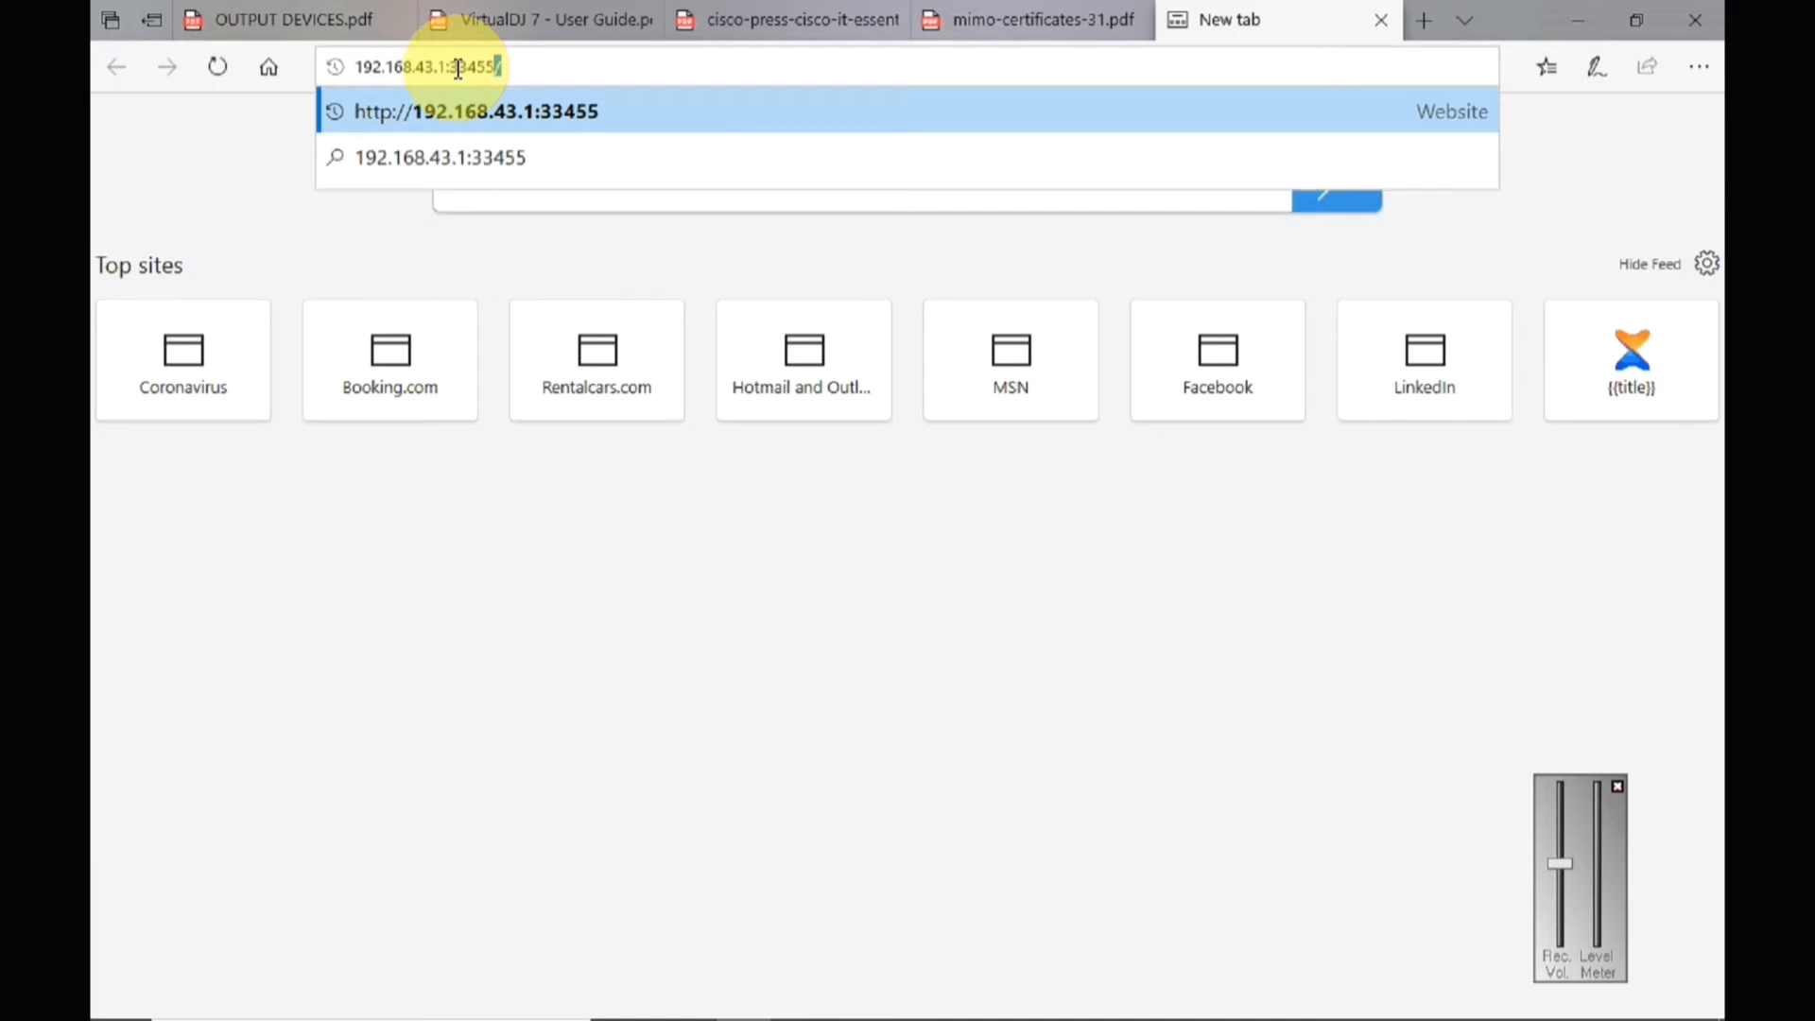
- Load the Xender Web address 192.168.43.1:33455 in Edge
key(Enter)
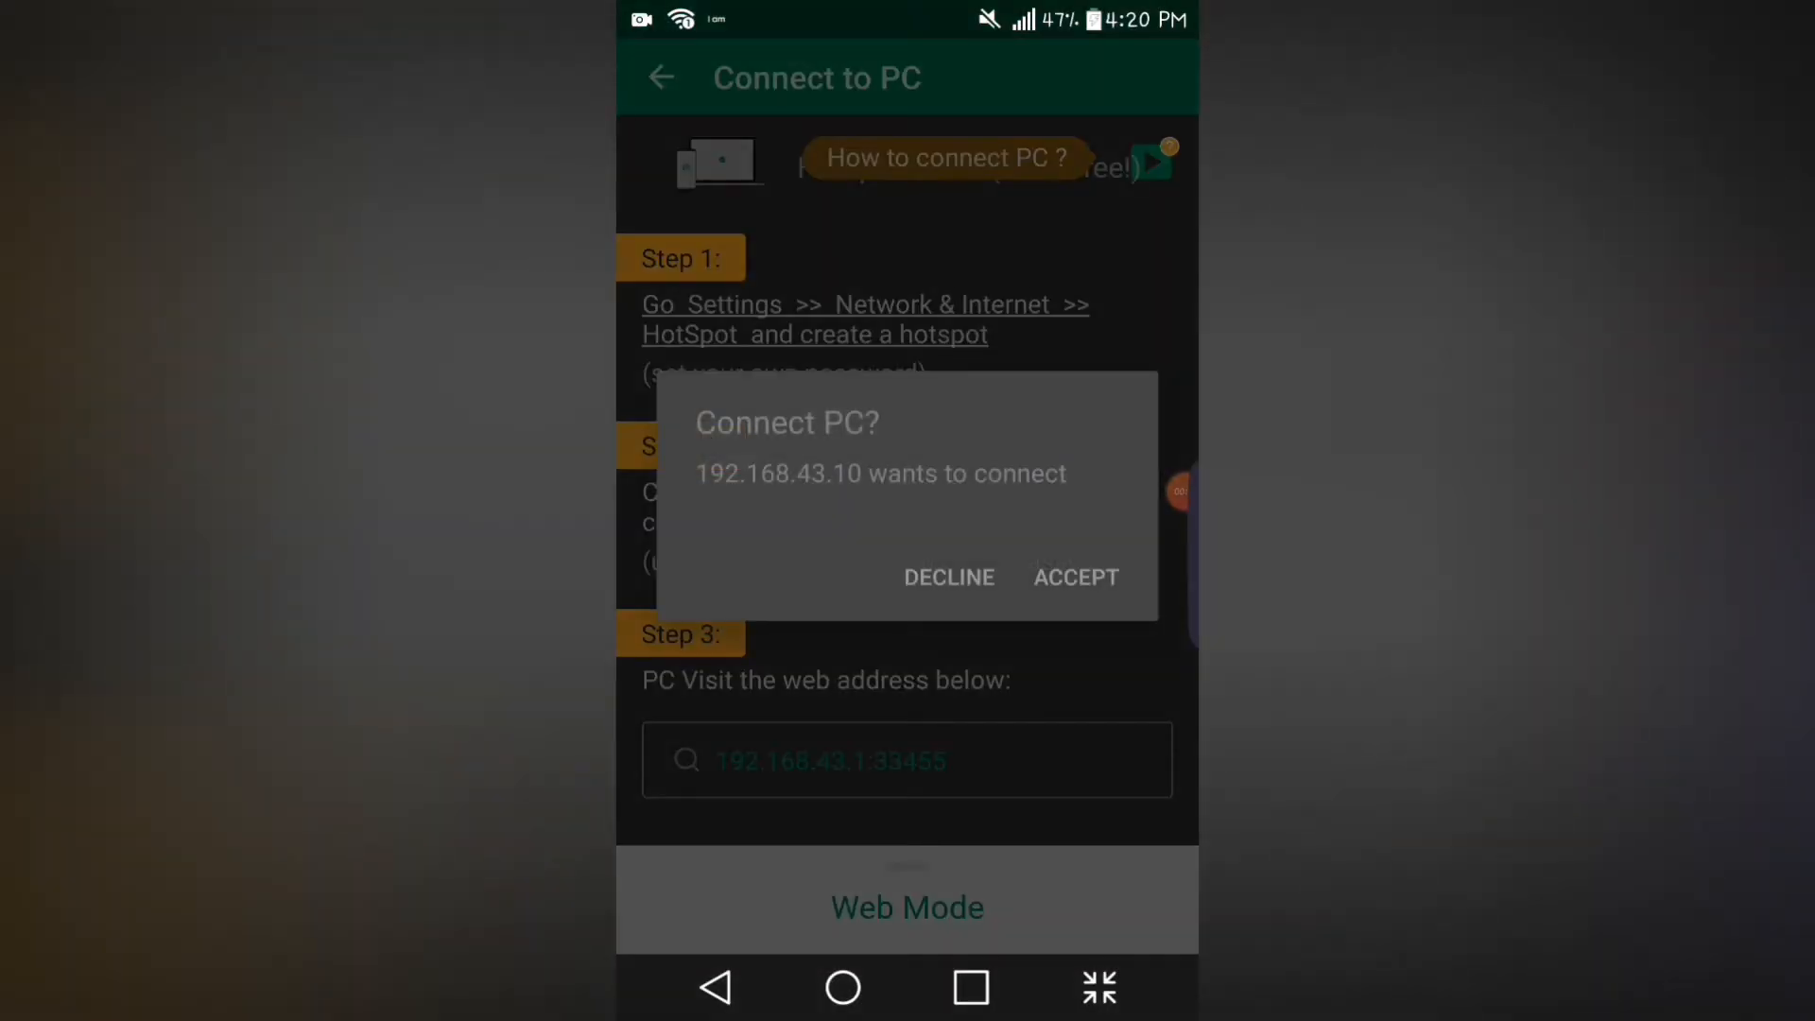
- Accept the connection request from the PC at 192.168.43.10 on the phone
click(1076, 576)
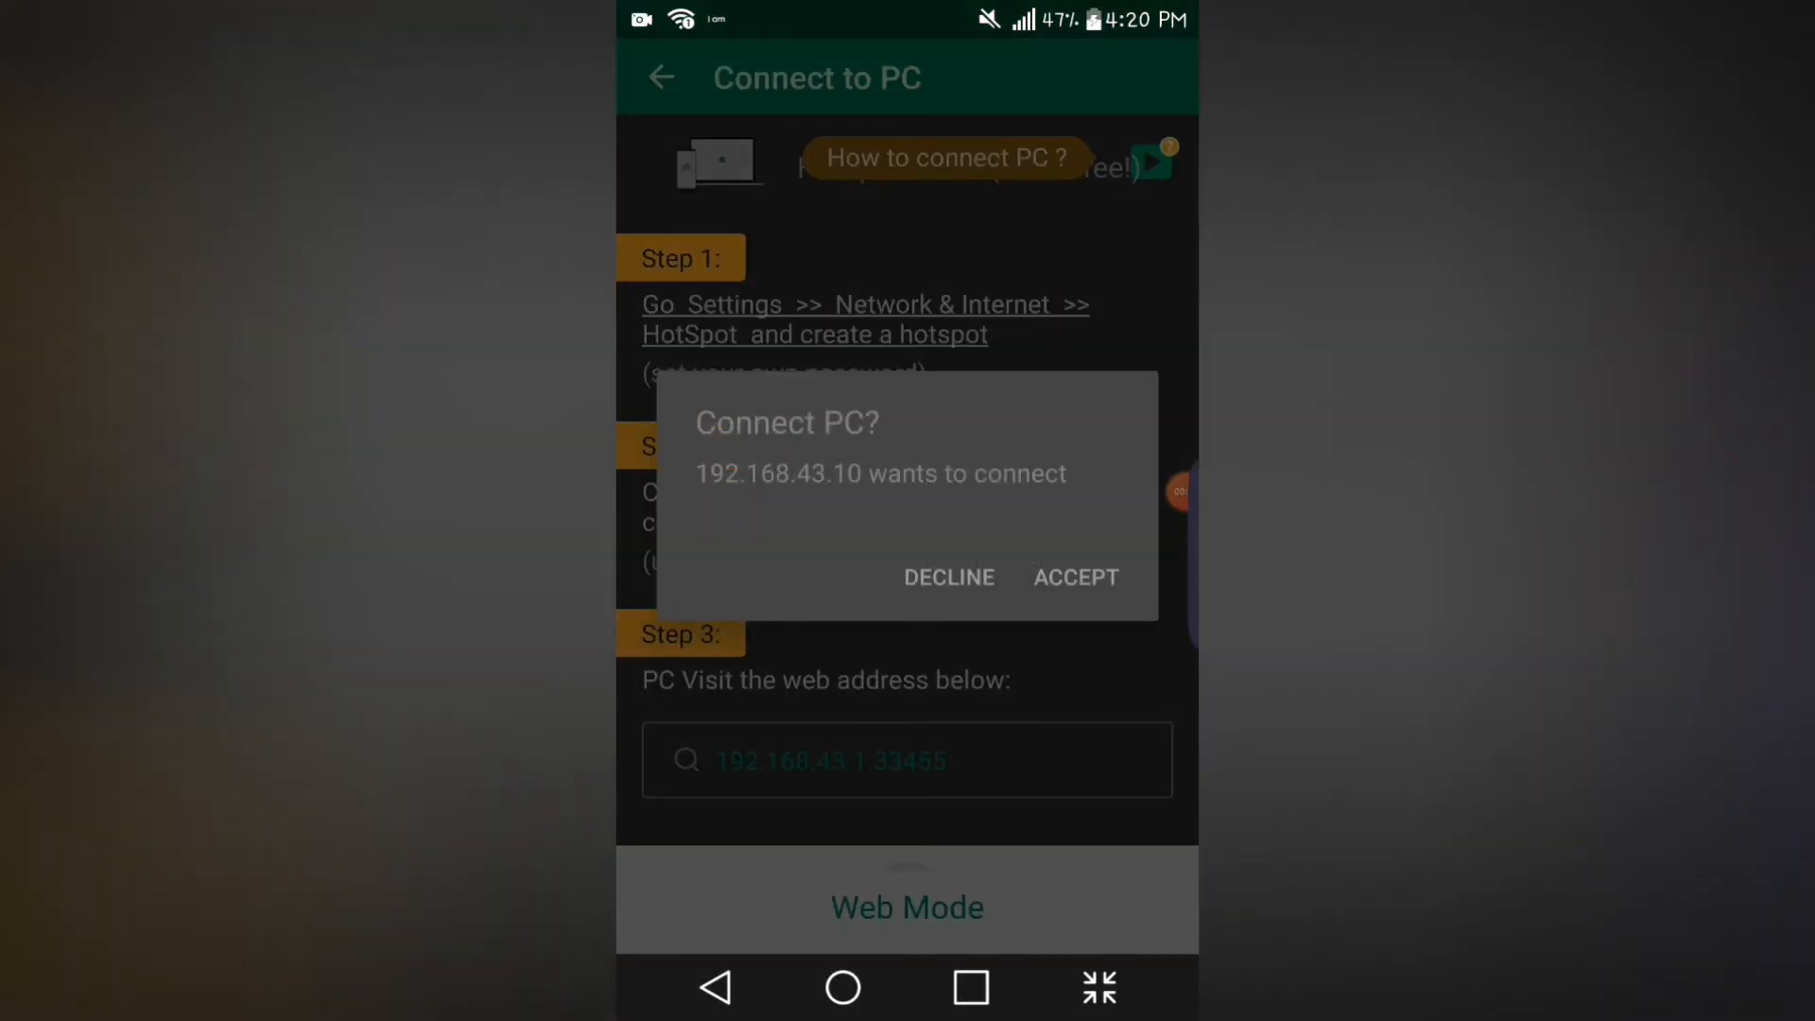
click(1076, 578)
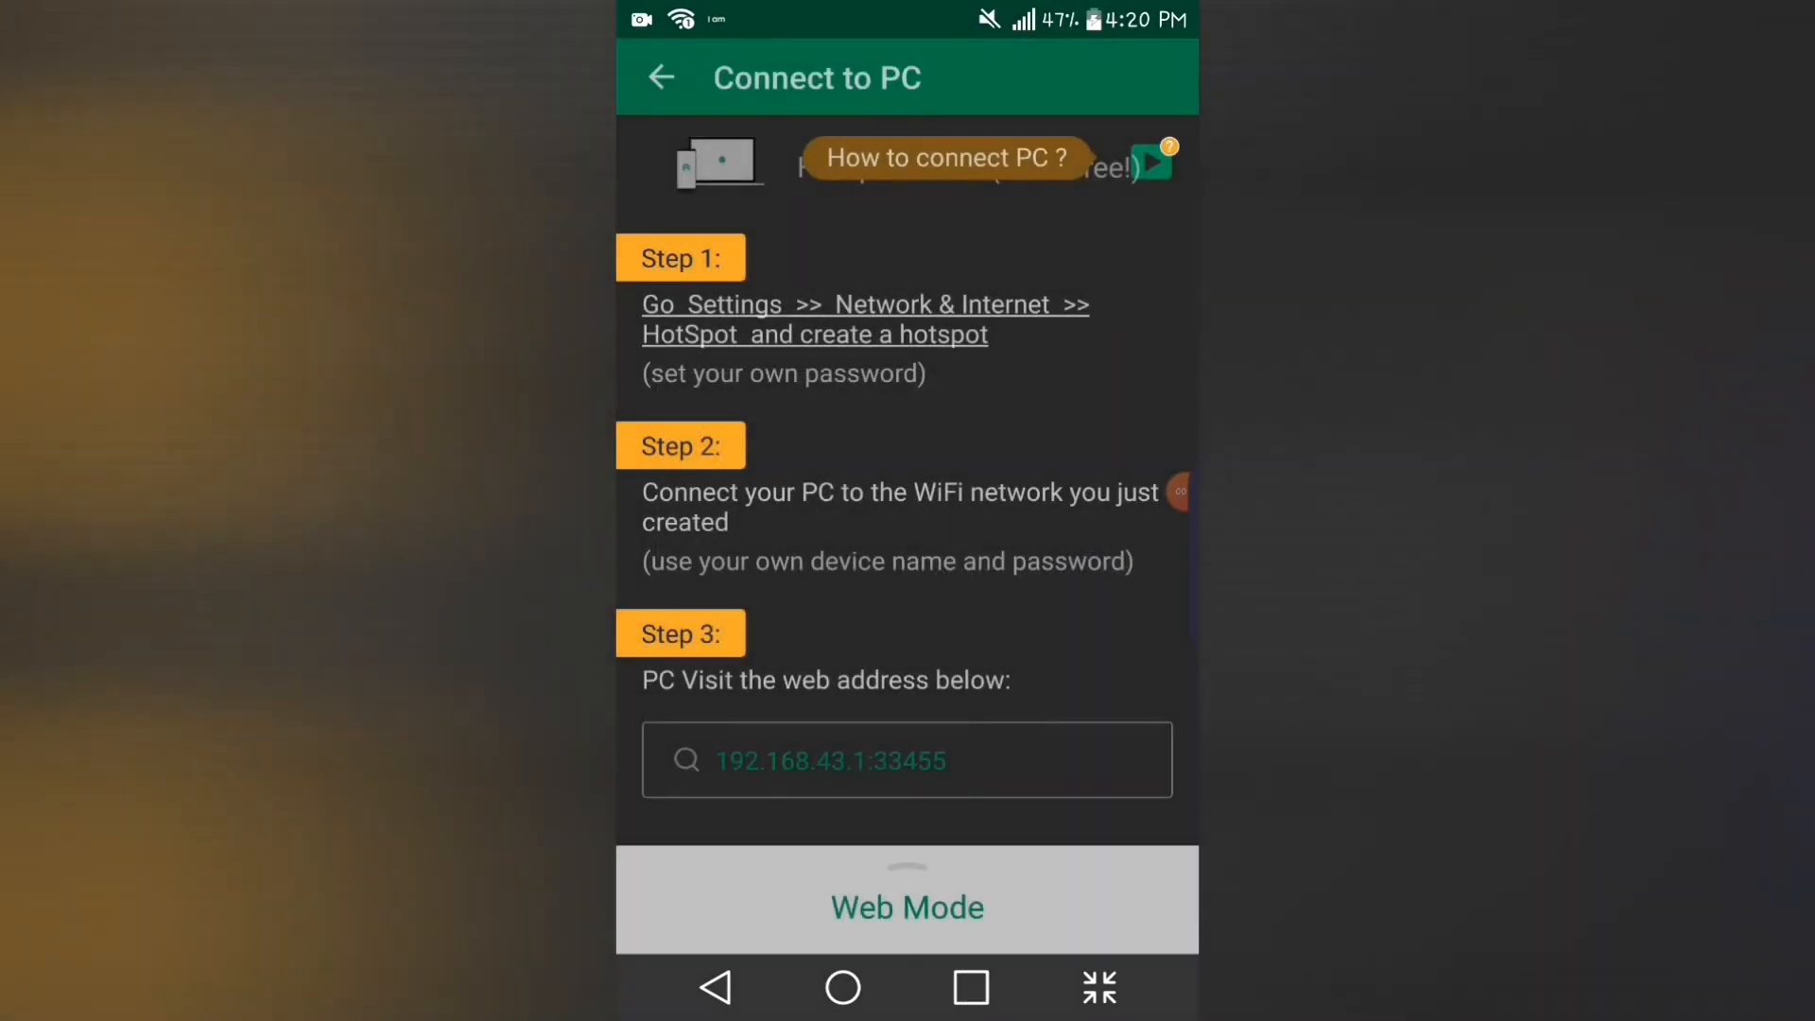
click(907, 908)
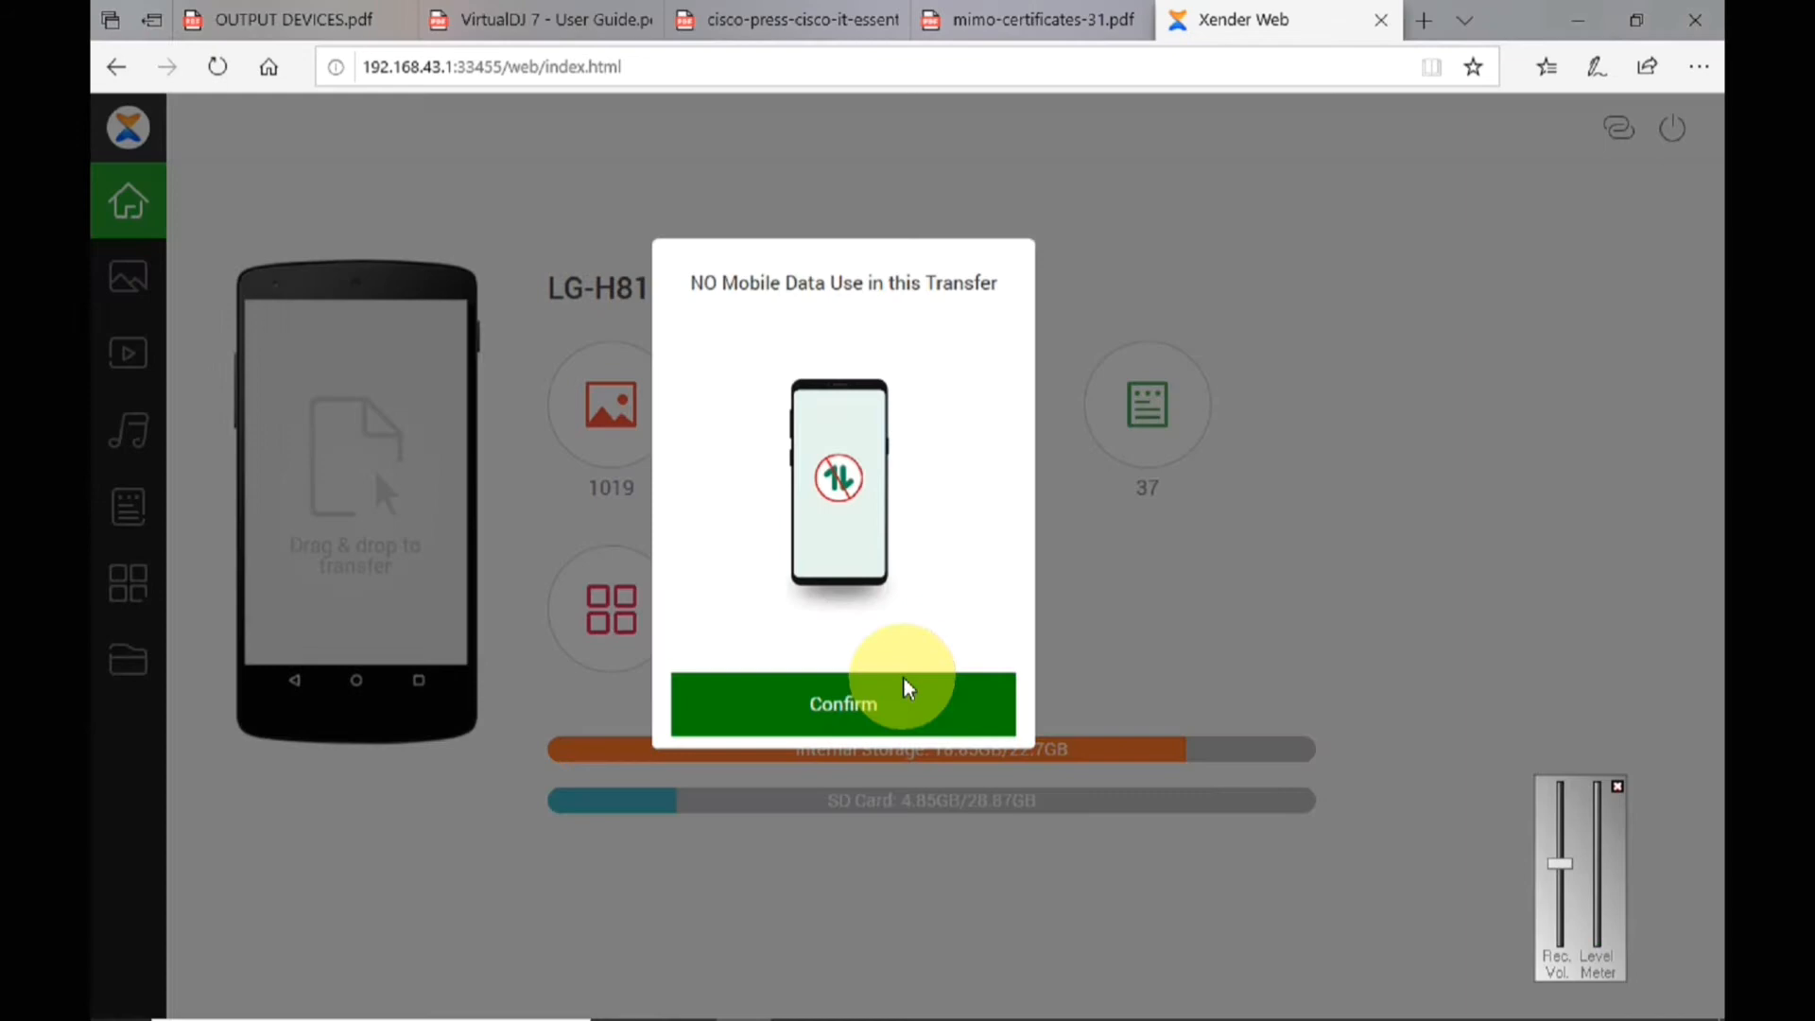
- Confirm the No Mobile Data notice and go to the phone's file browser in Xender Web
click(844, 703)
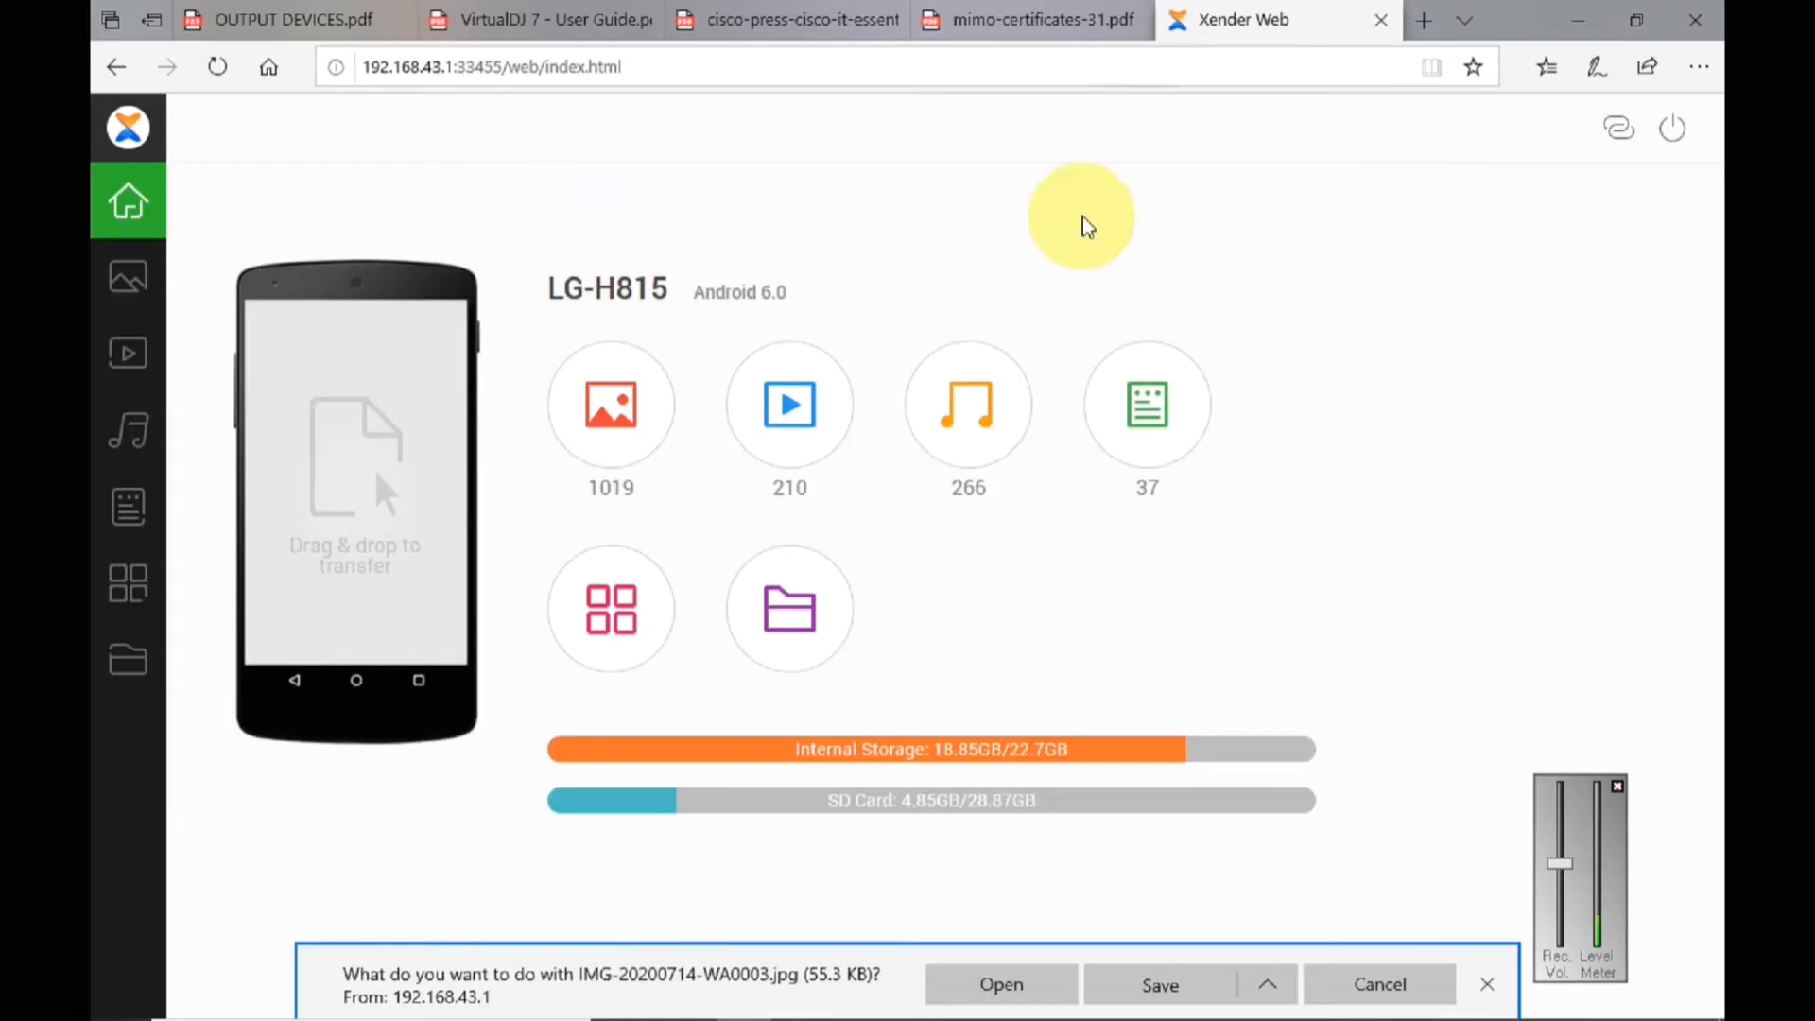
click(129, 658)
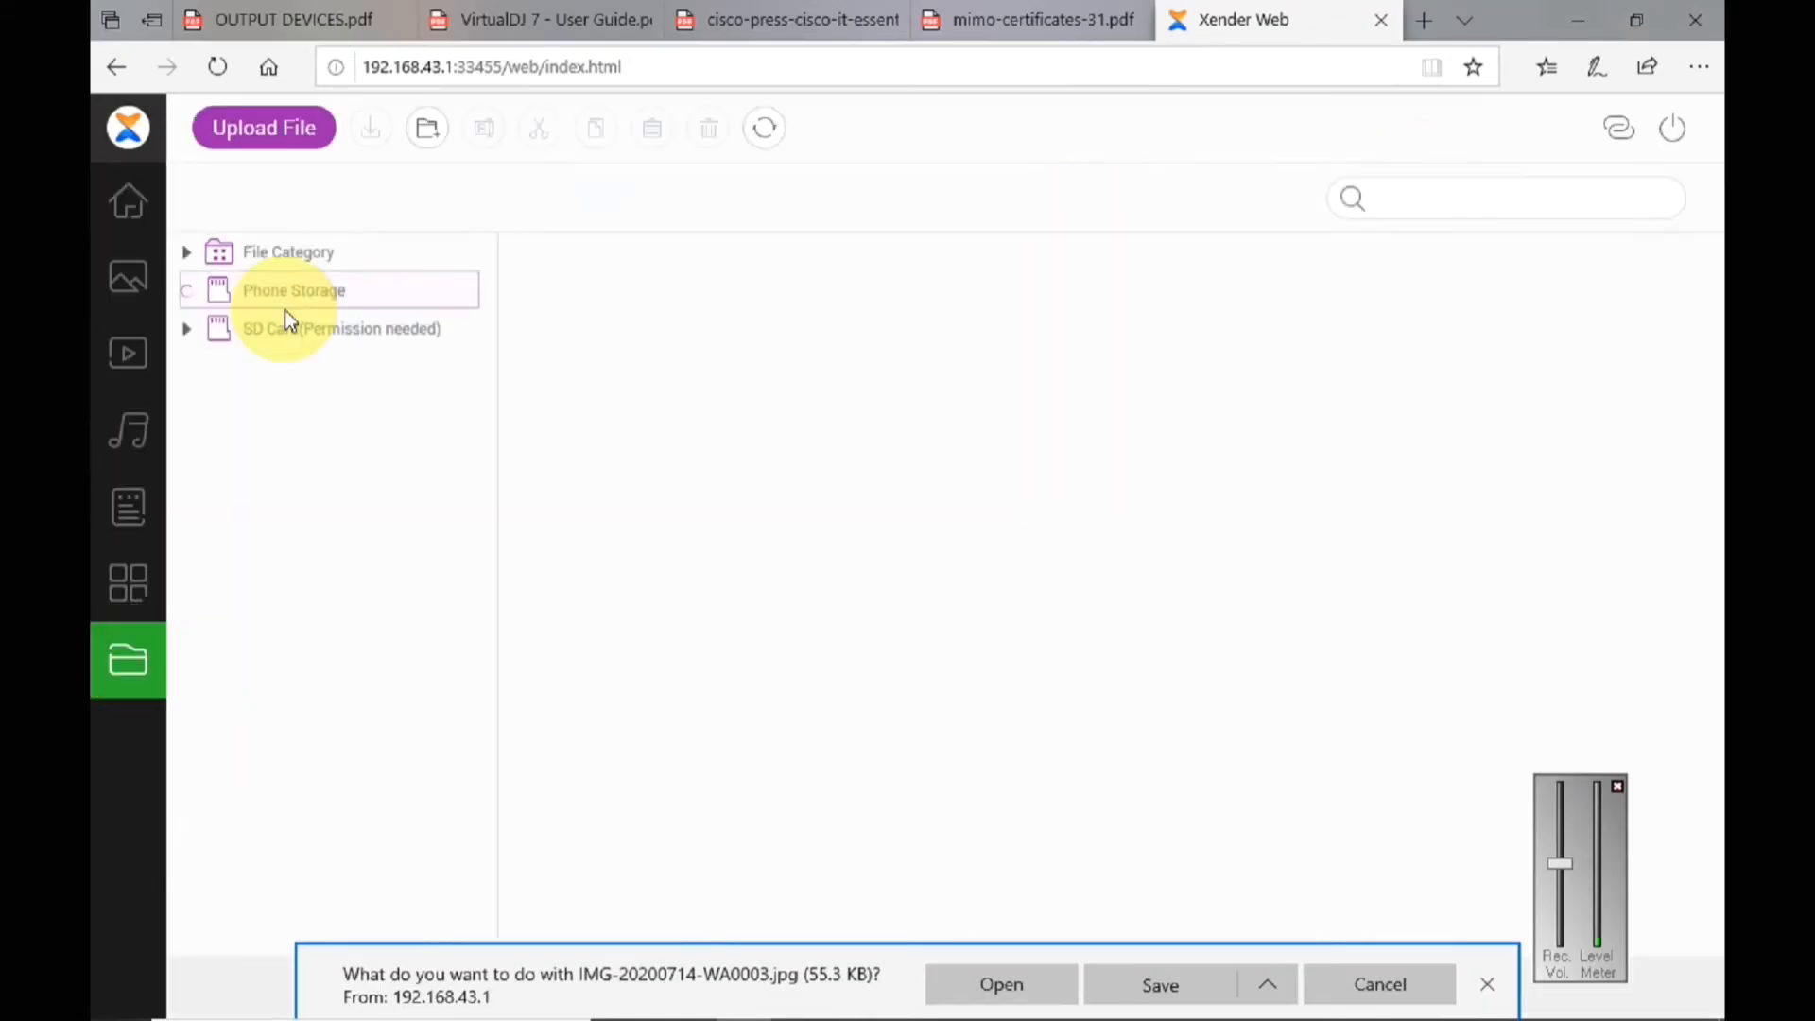
- Expand Phone Storage and enter the Xender folder showing its image and other subfolders
click(294, 291)
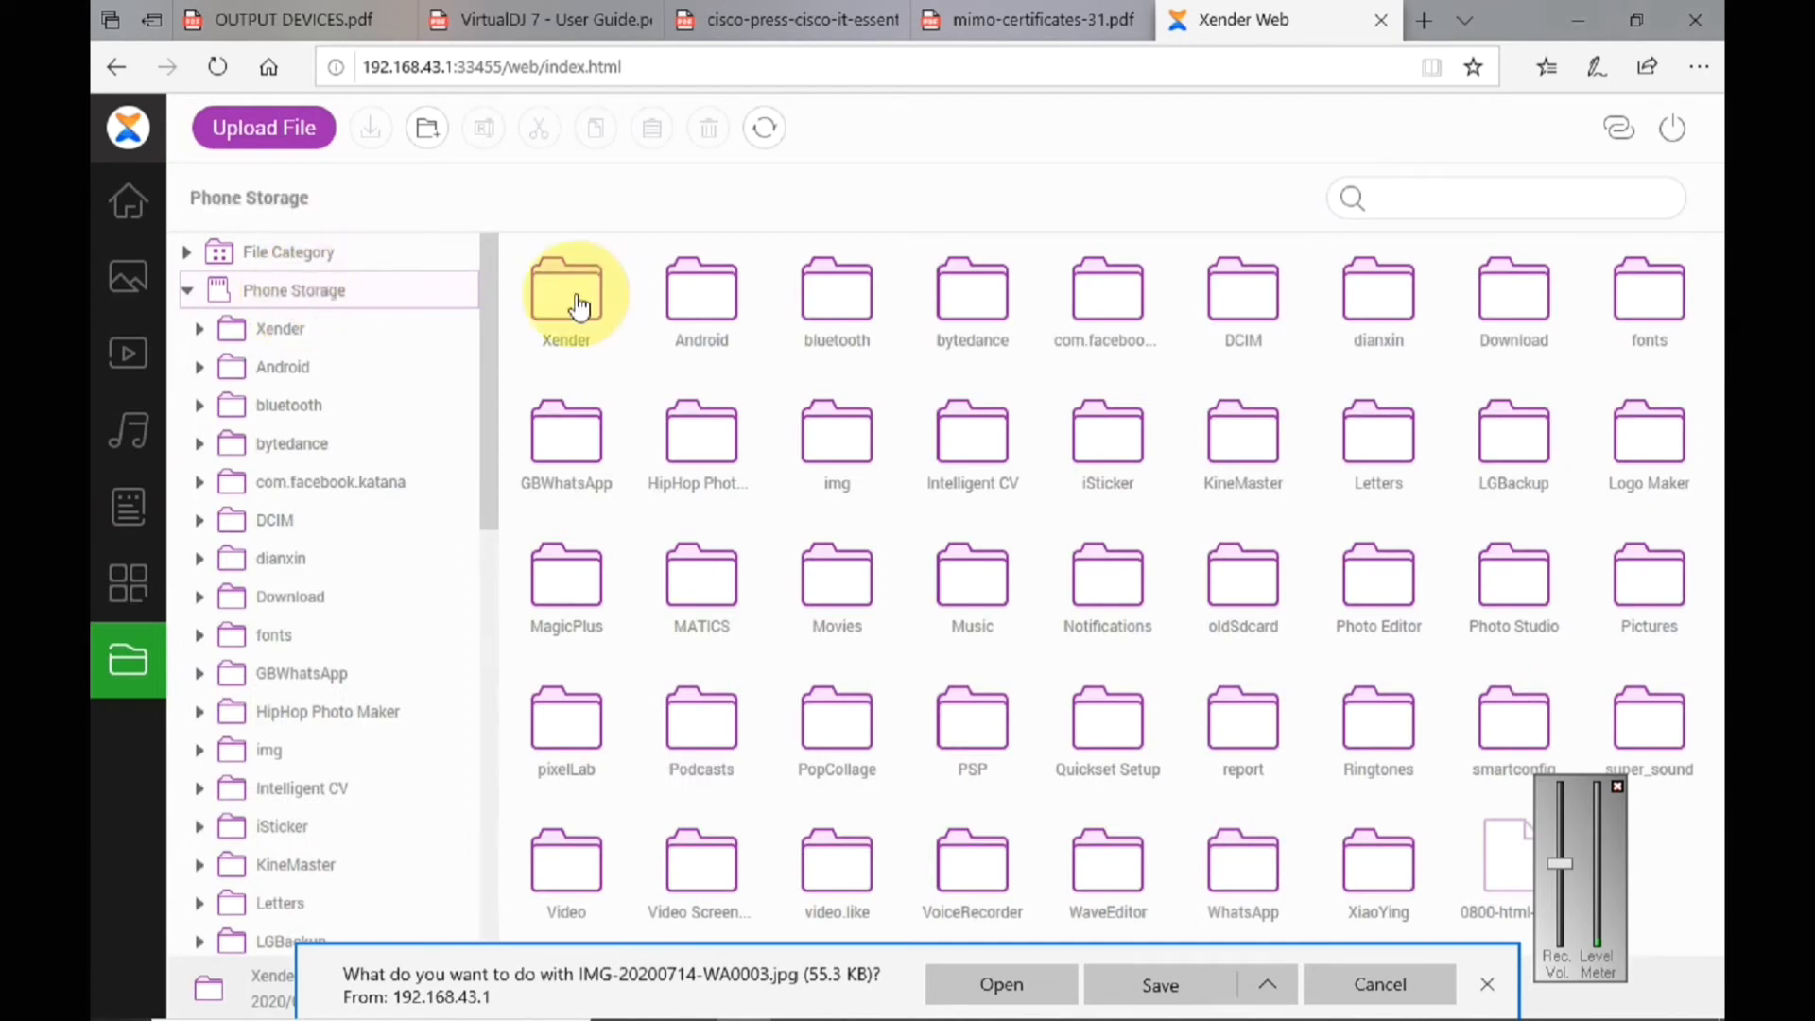
double_click(566, 294)
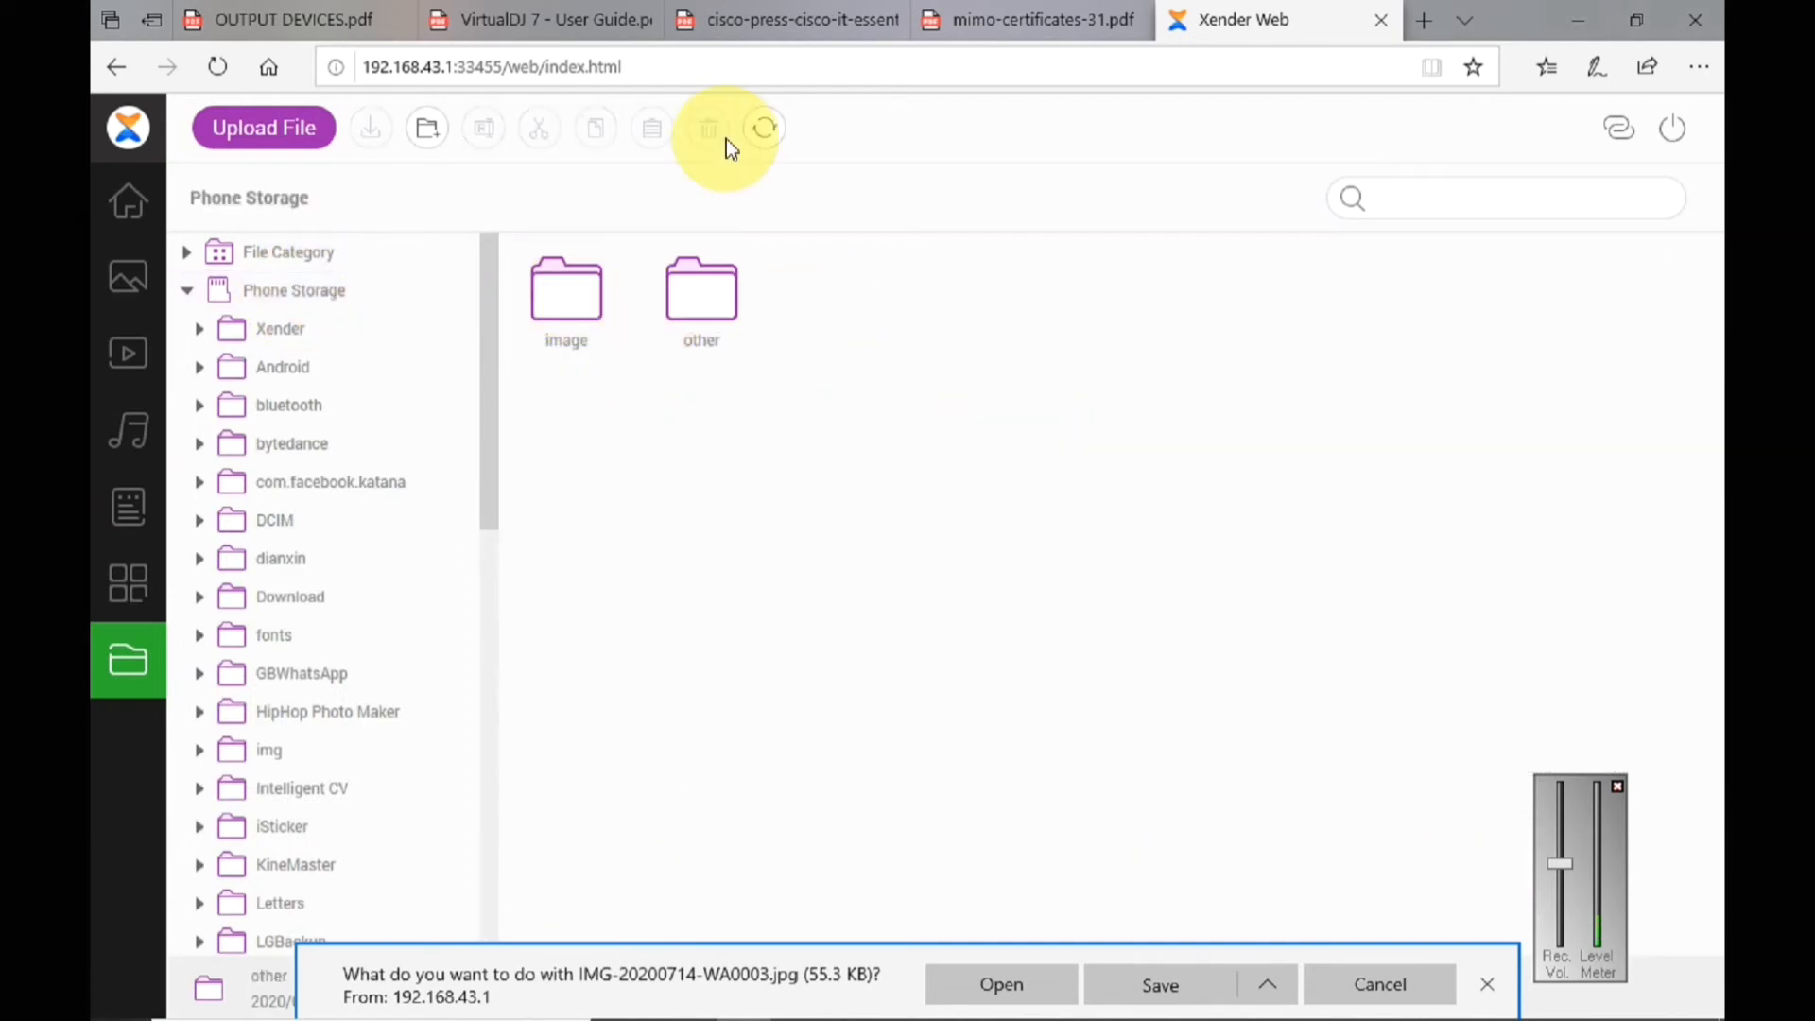